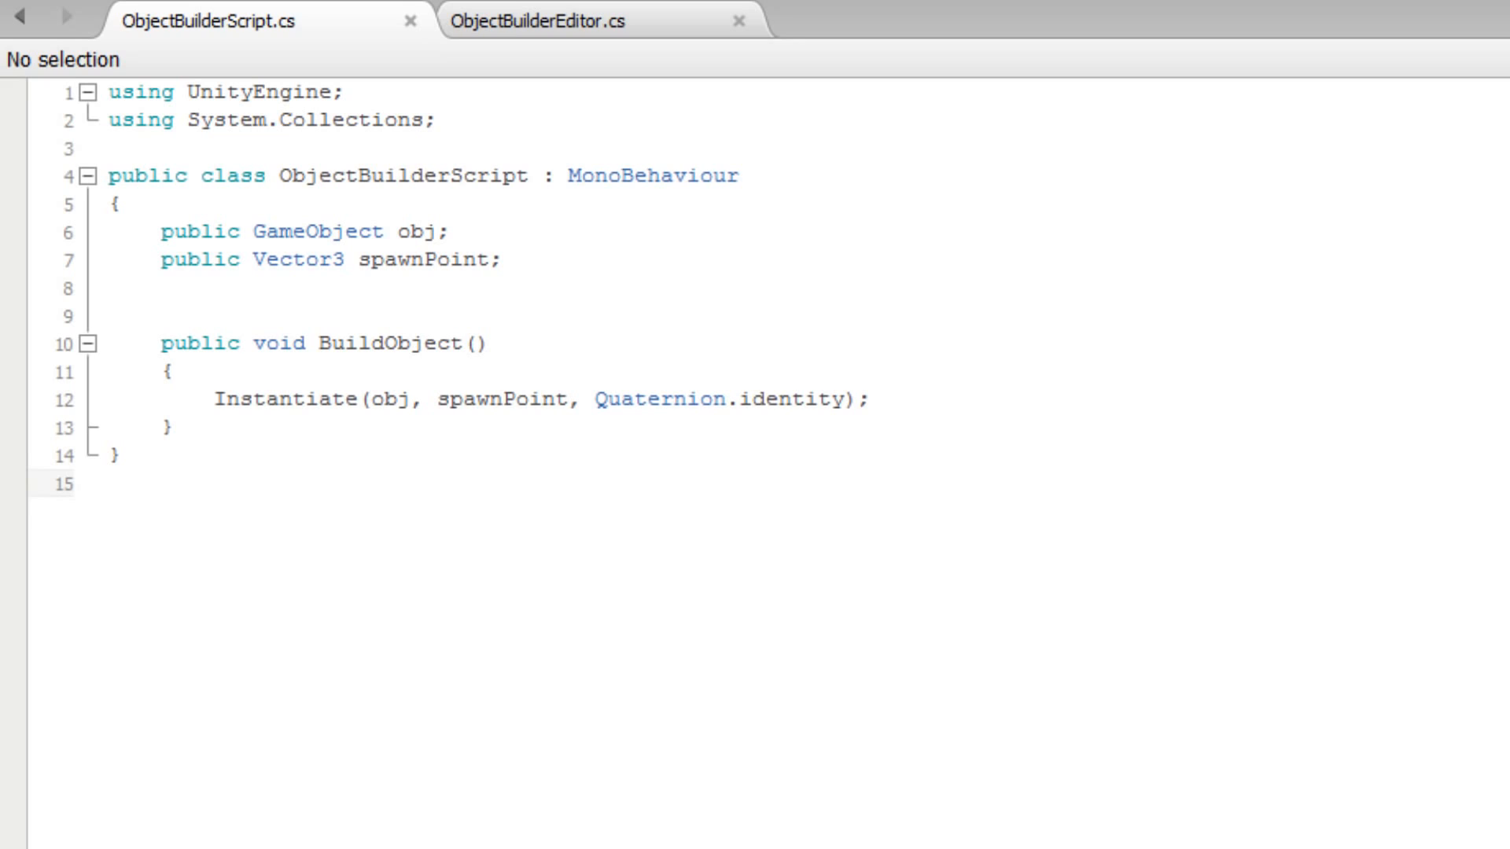
# Step: Review the BuildObject method in ObjectBuilderScript.cs, then view the ObjectBuilderEditor.cs script
pyautogui.doubleClick(404, 175)
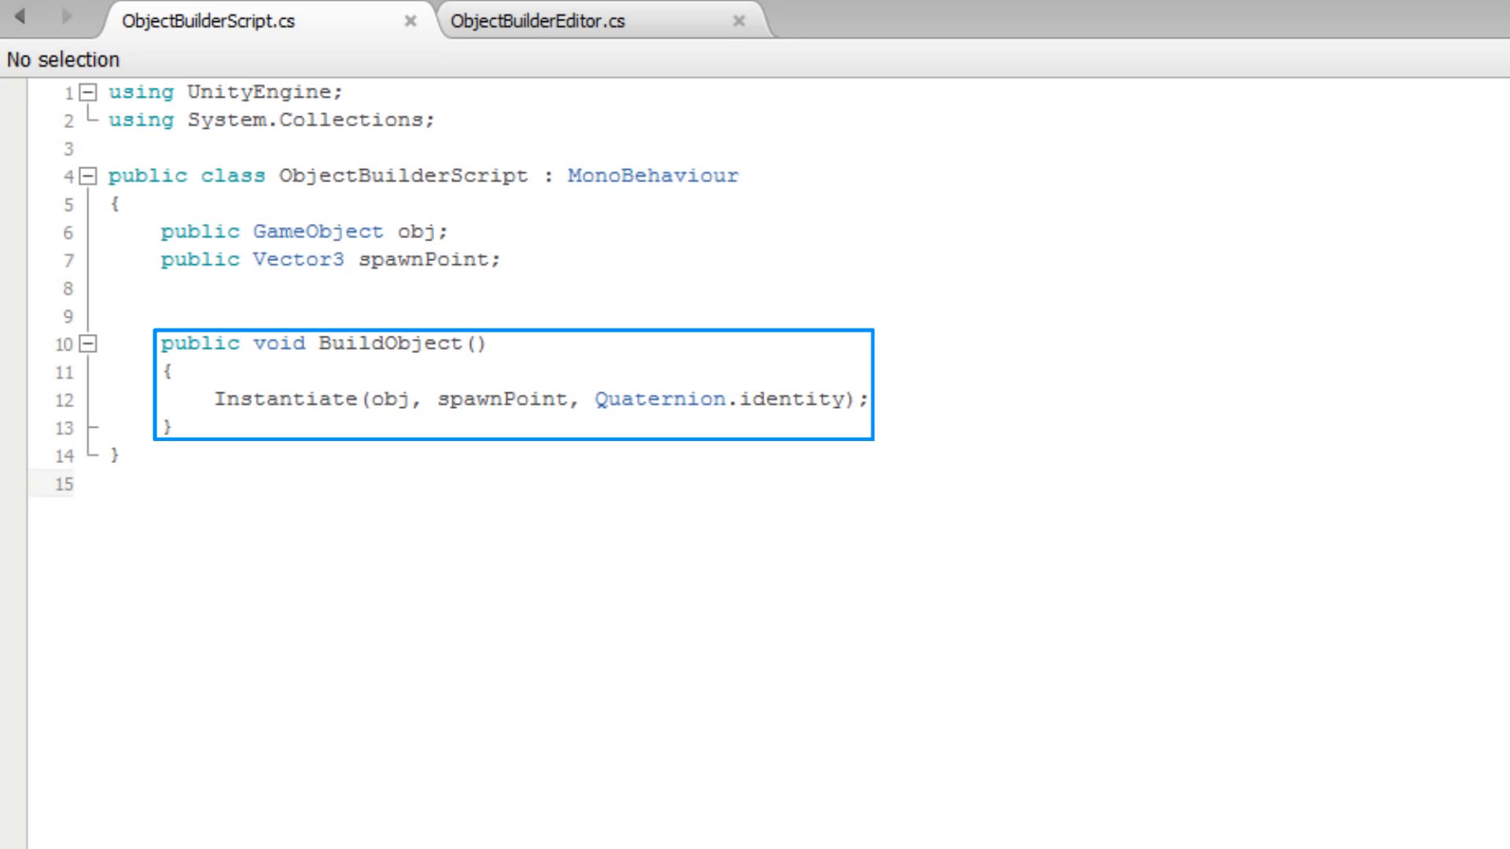
pyautogui.click(525, 21)
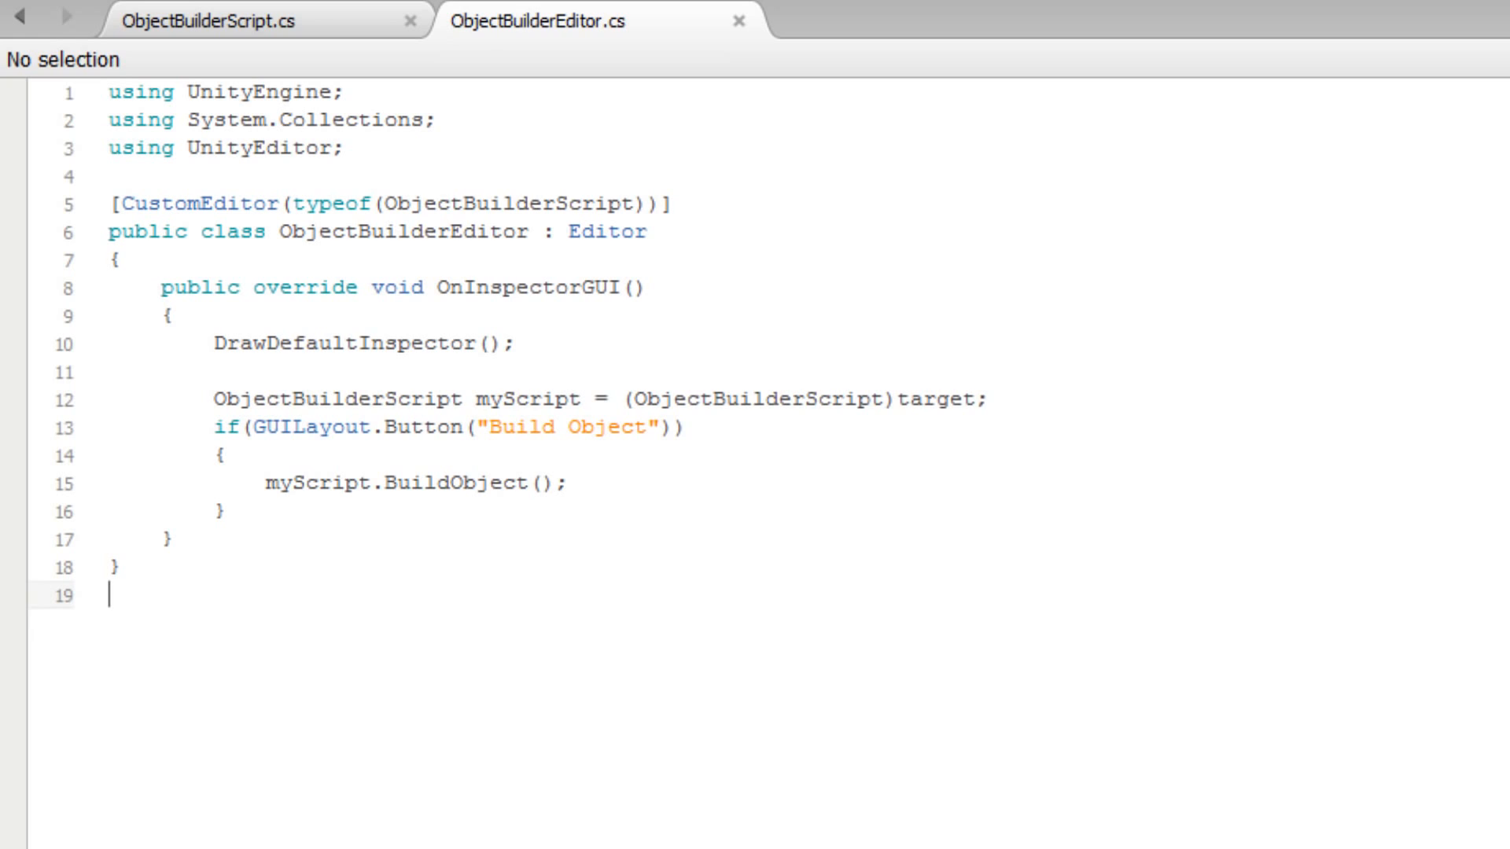
pyautogui.doubleClick(408, 232)
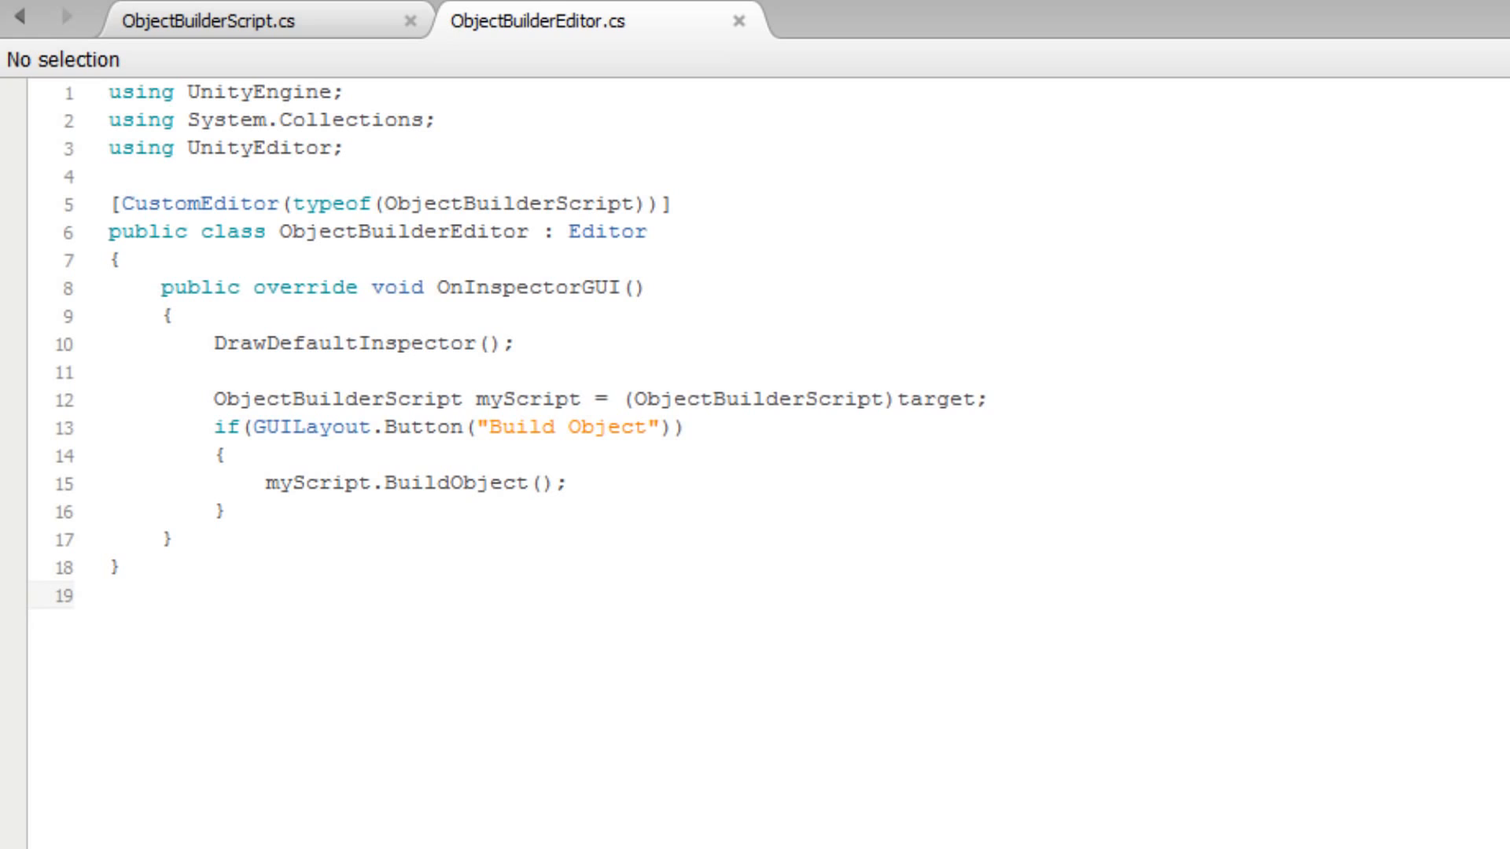
pyautogui.click(111, 595)
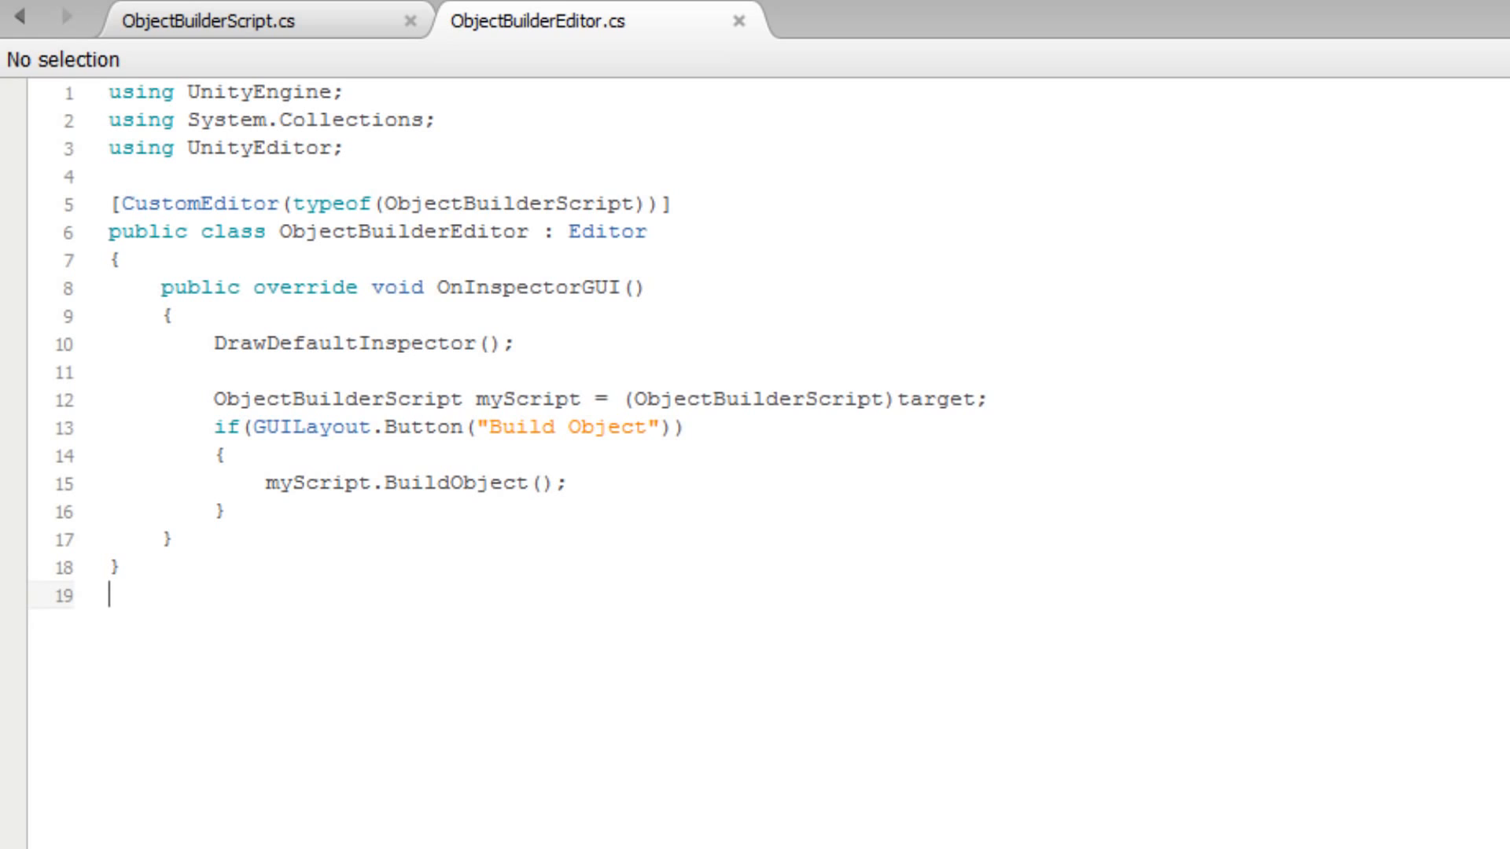
pyautogui.doubleClick(365, 343)
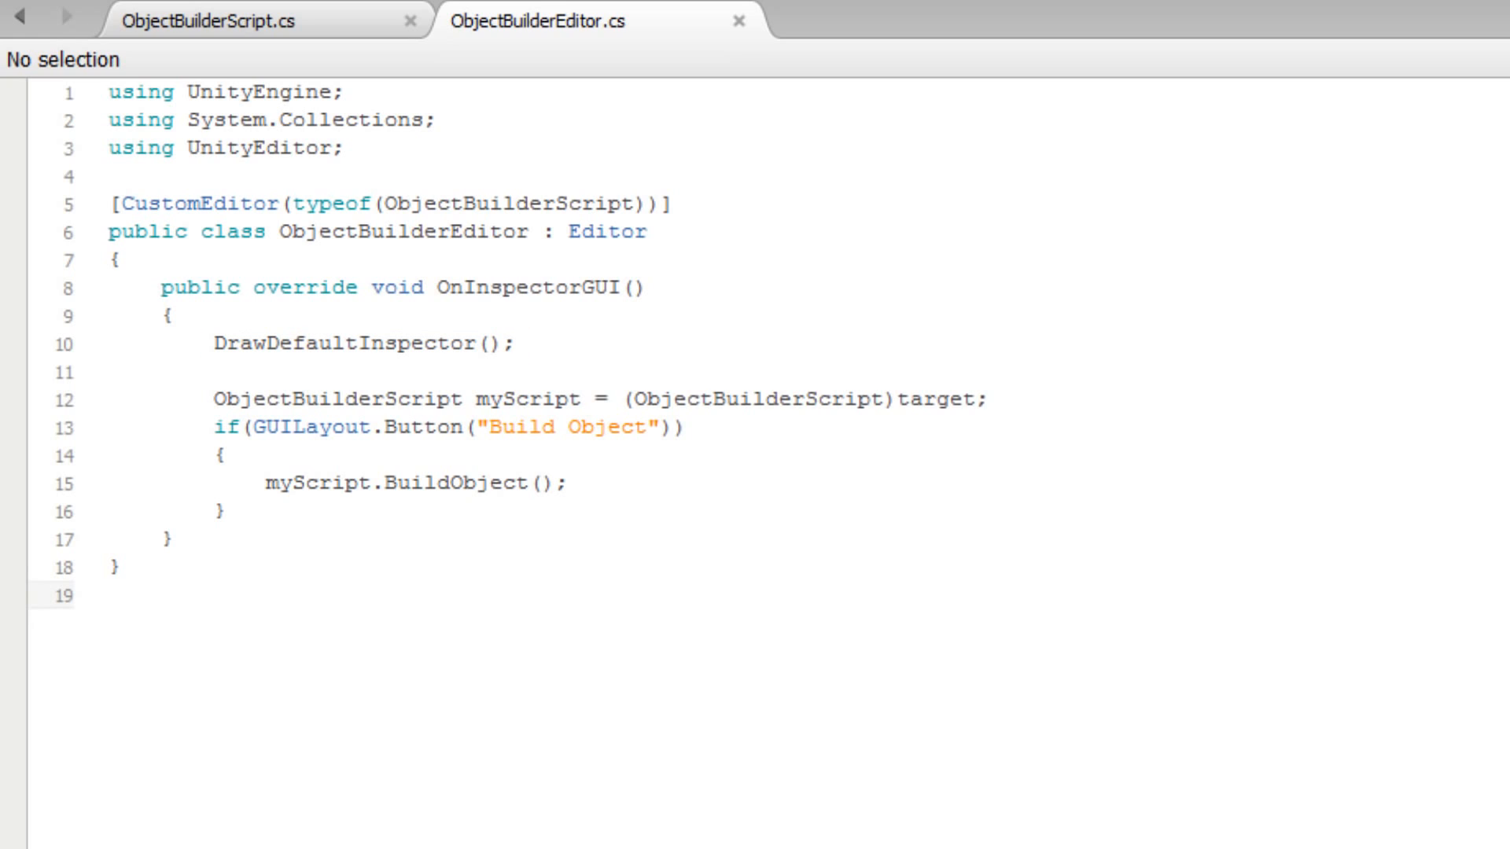
pyautogui.click(108, 597)
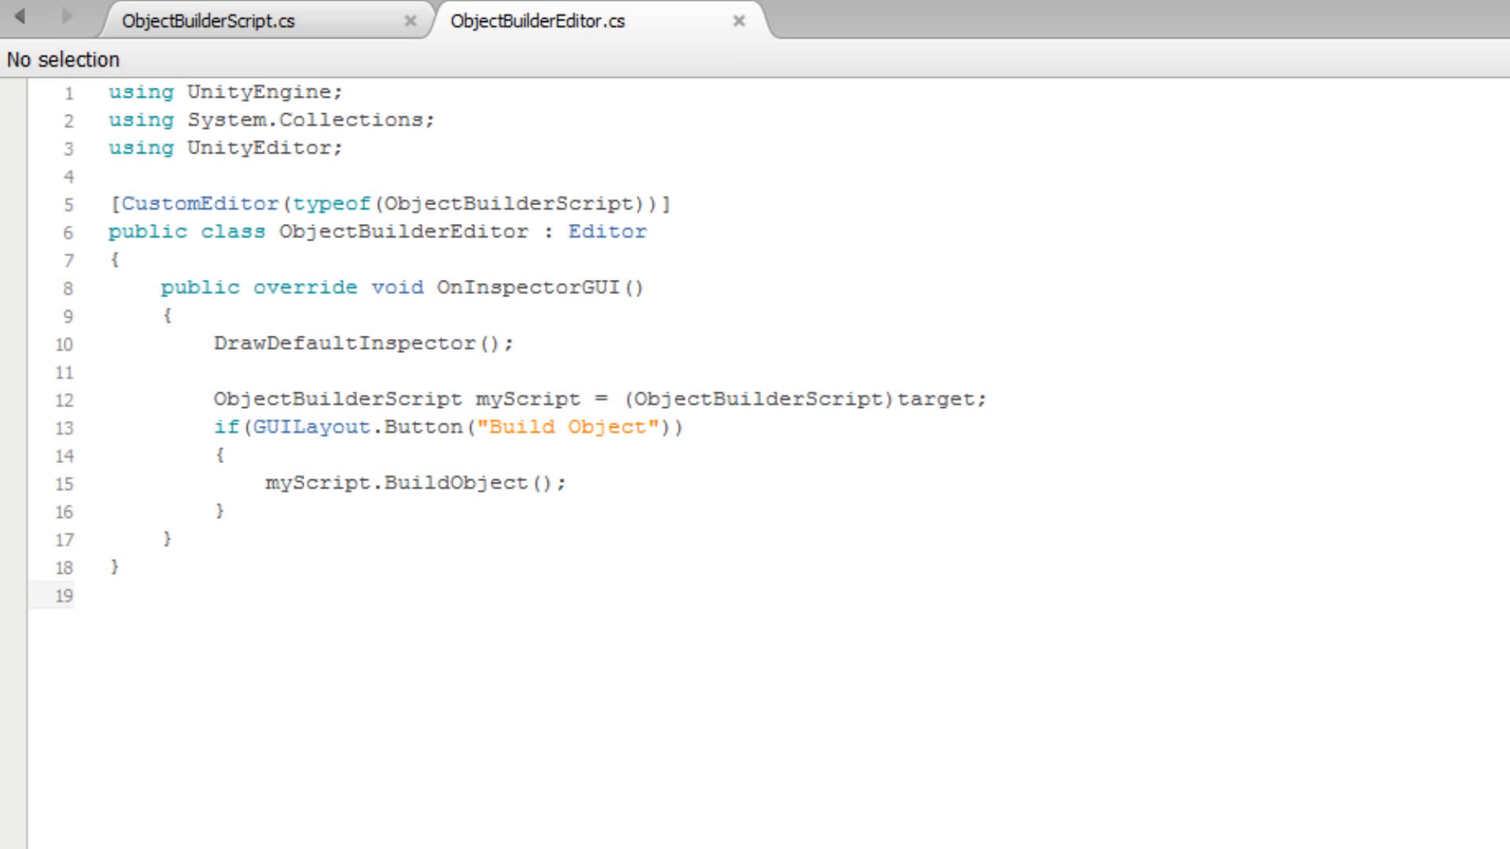
pyautogui.click(109, 596)
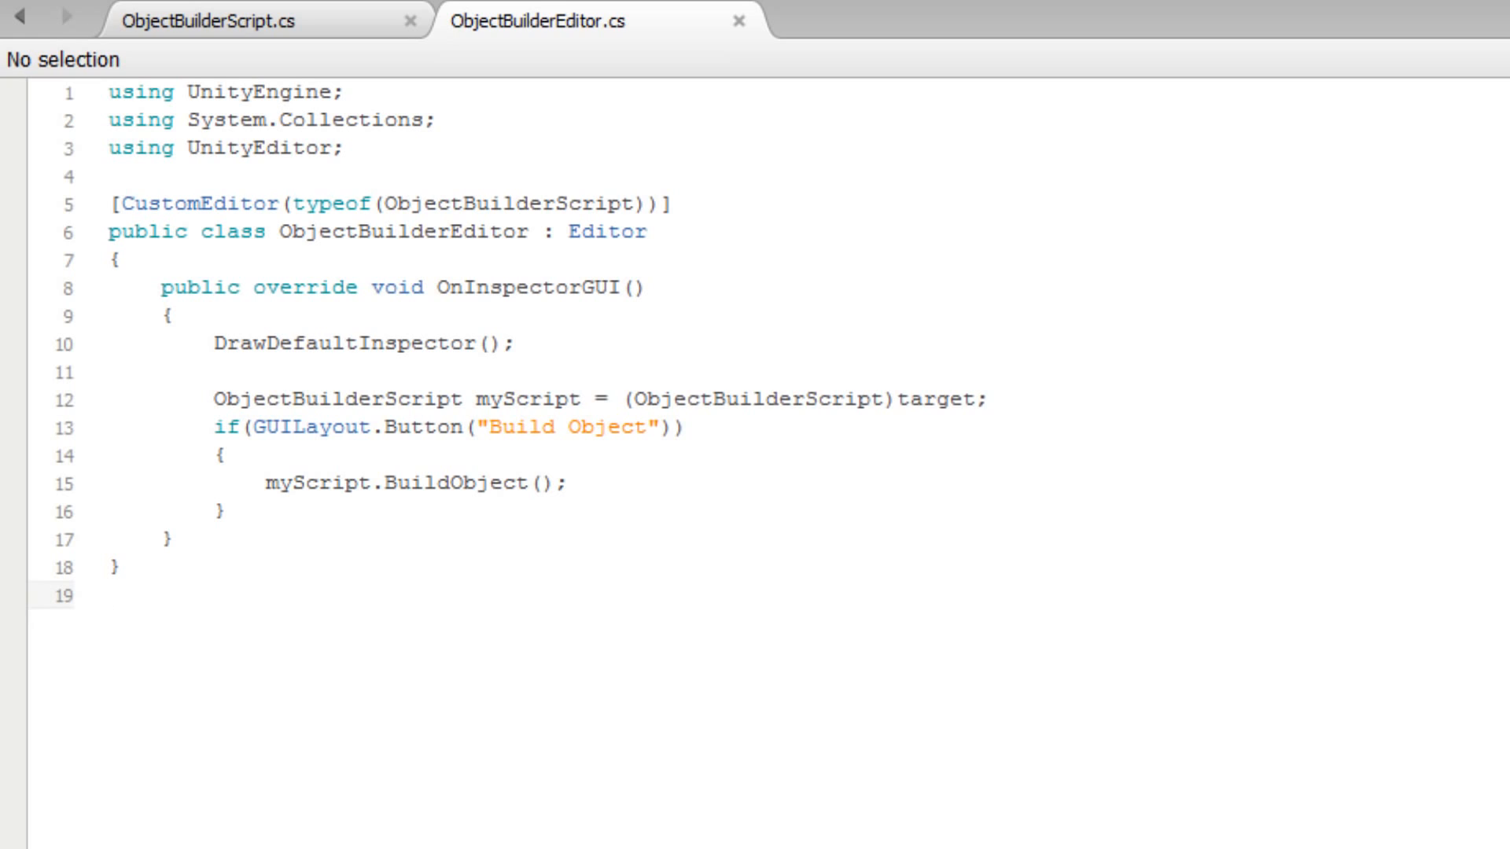
pyautogui.click(111, 595)
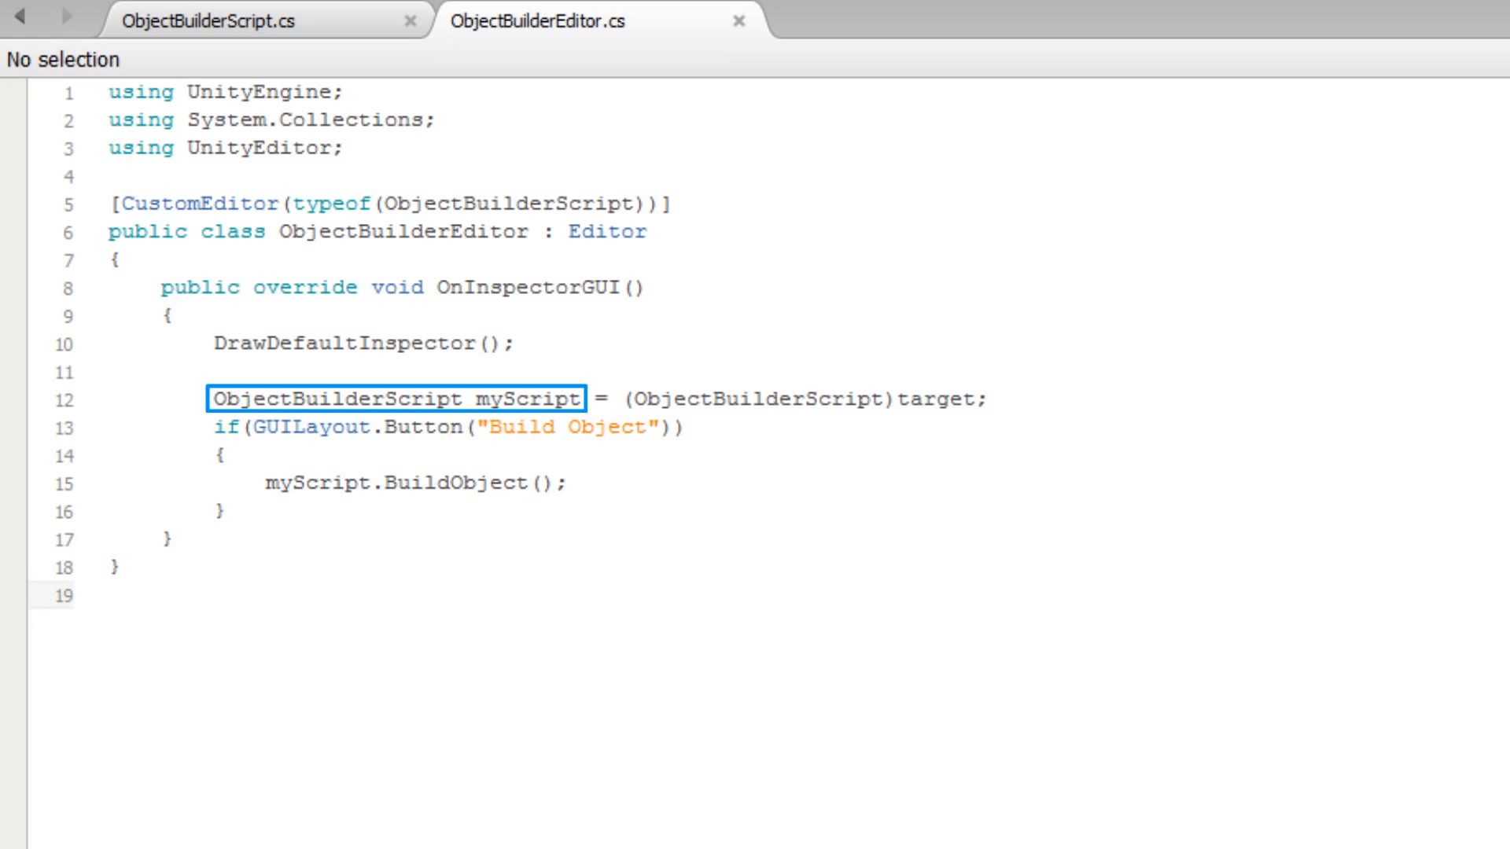
pyautogui.click(108, 594)
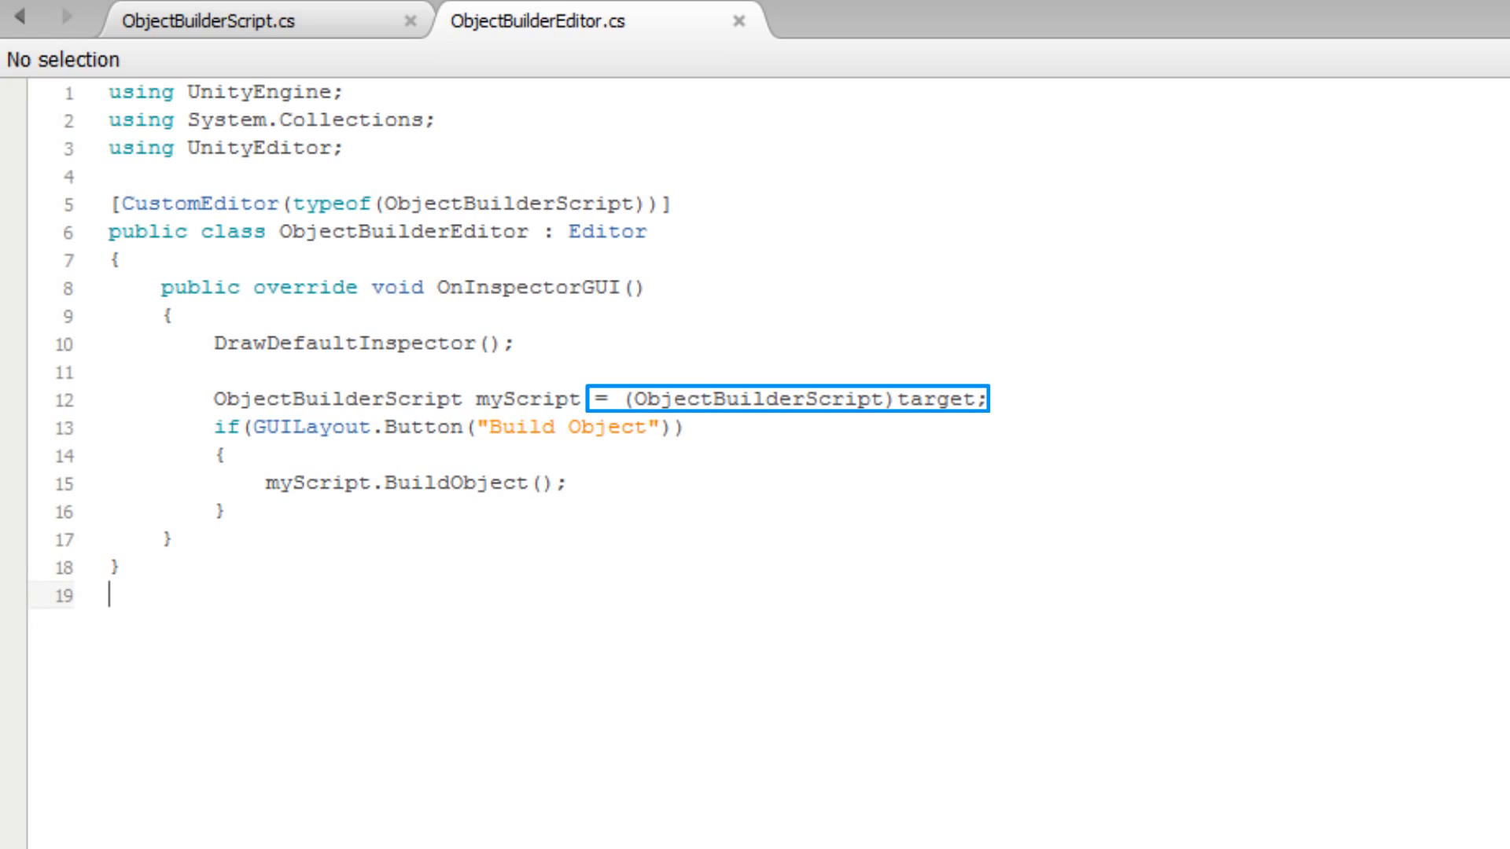
pyautogui.click(111, 593)
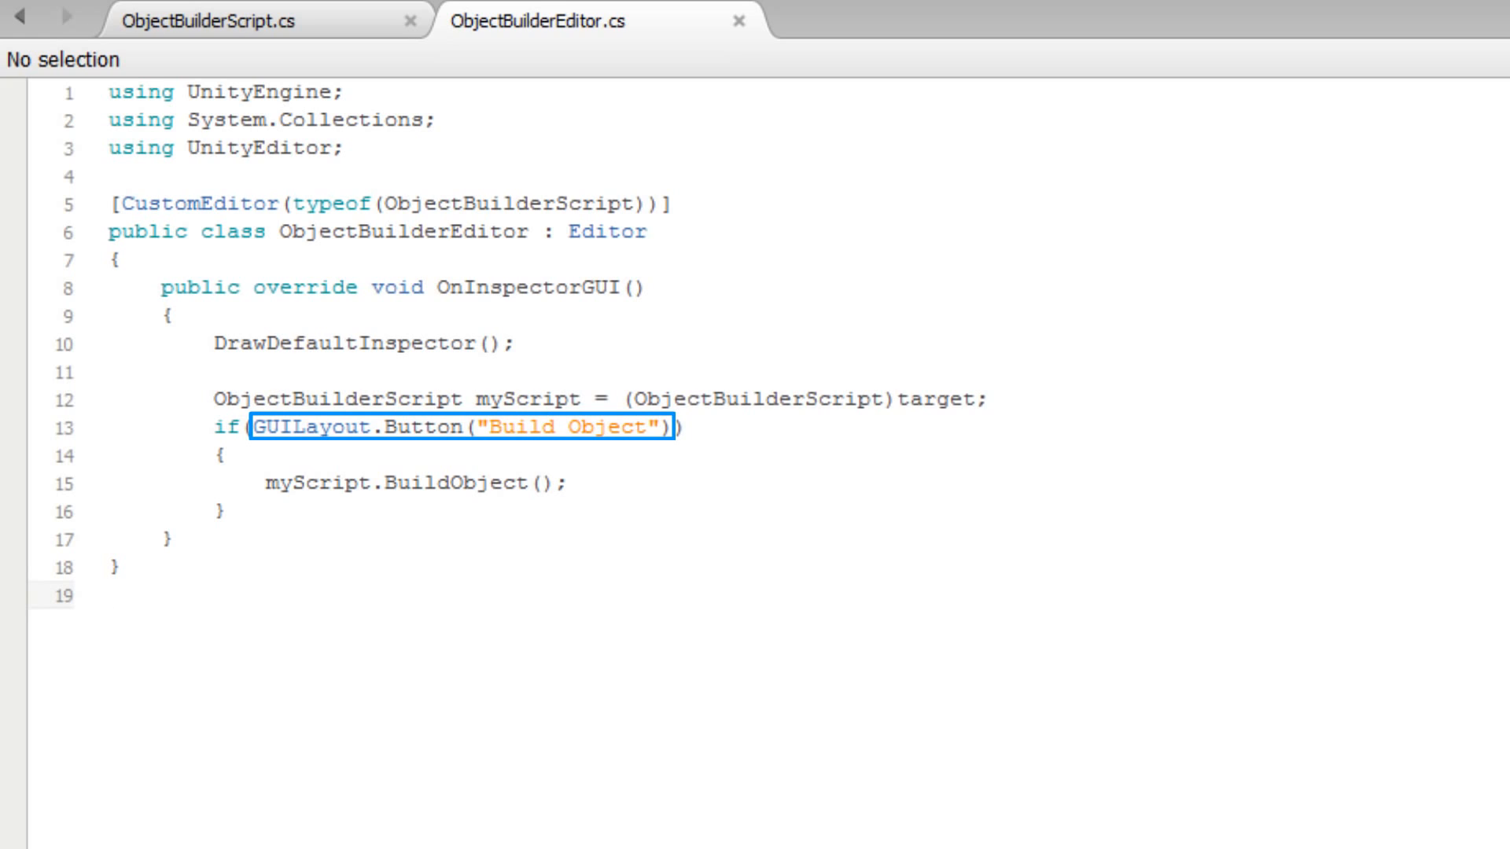
pyautogui.click(107, 594)
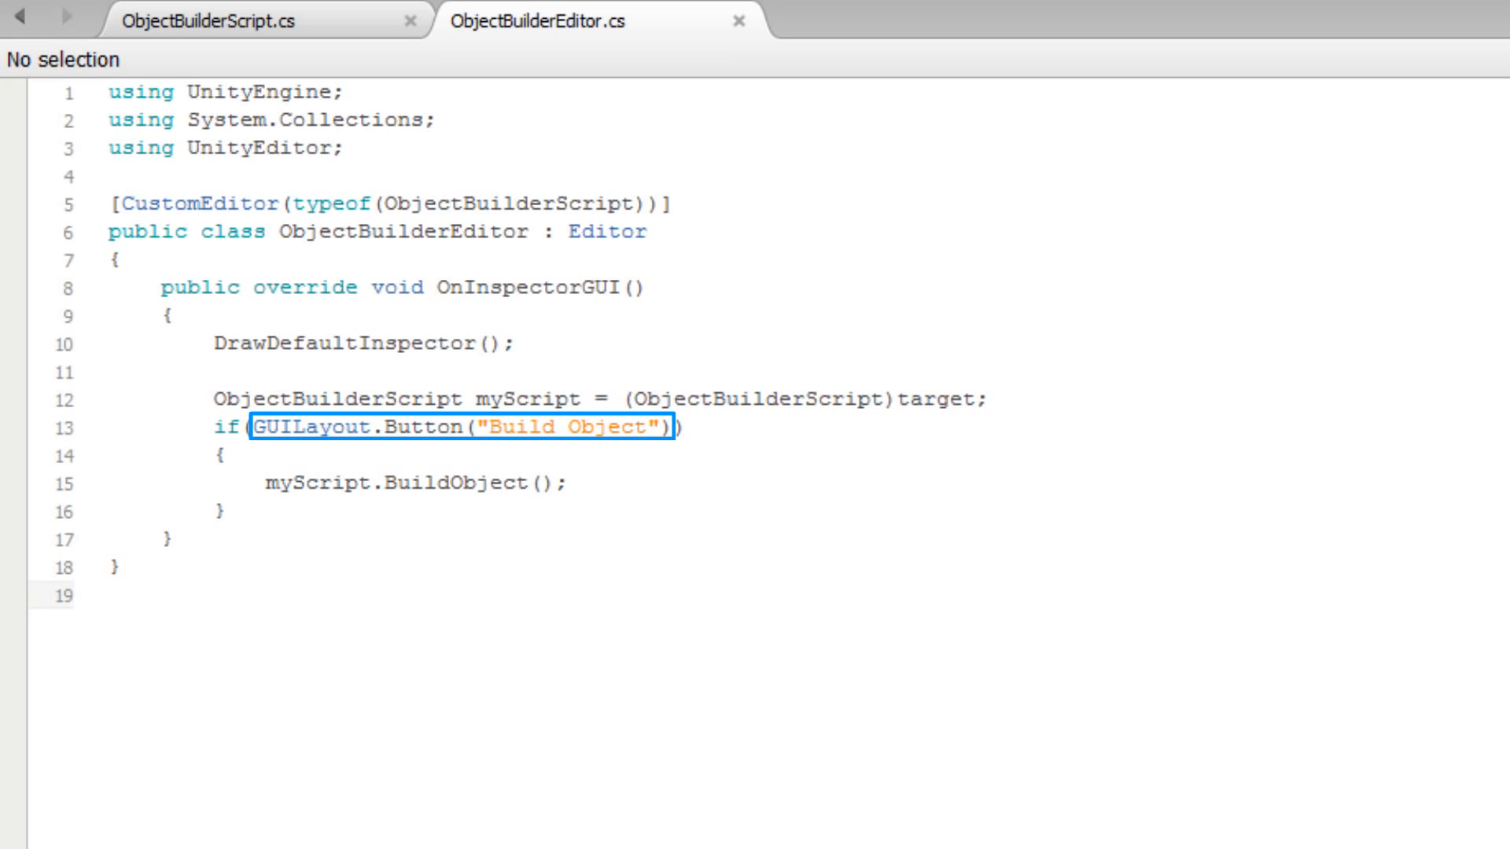
pyautogui.click(110, 594)
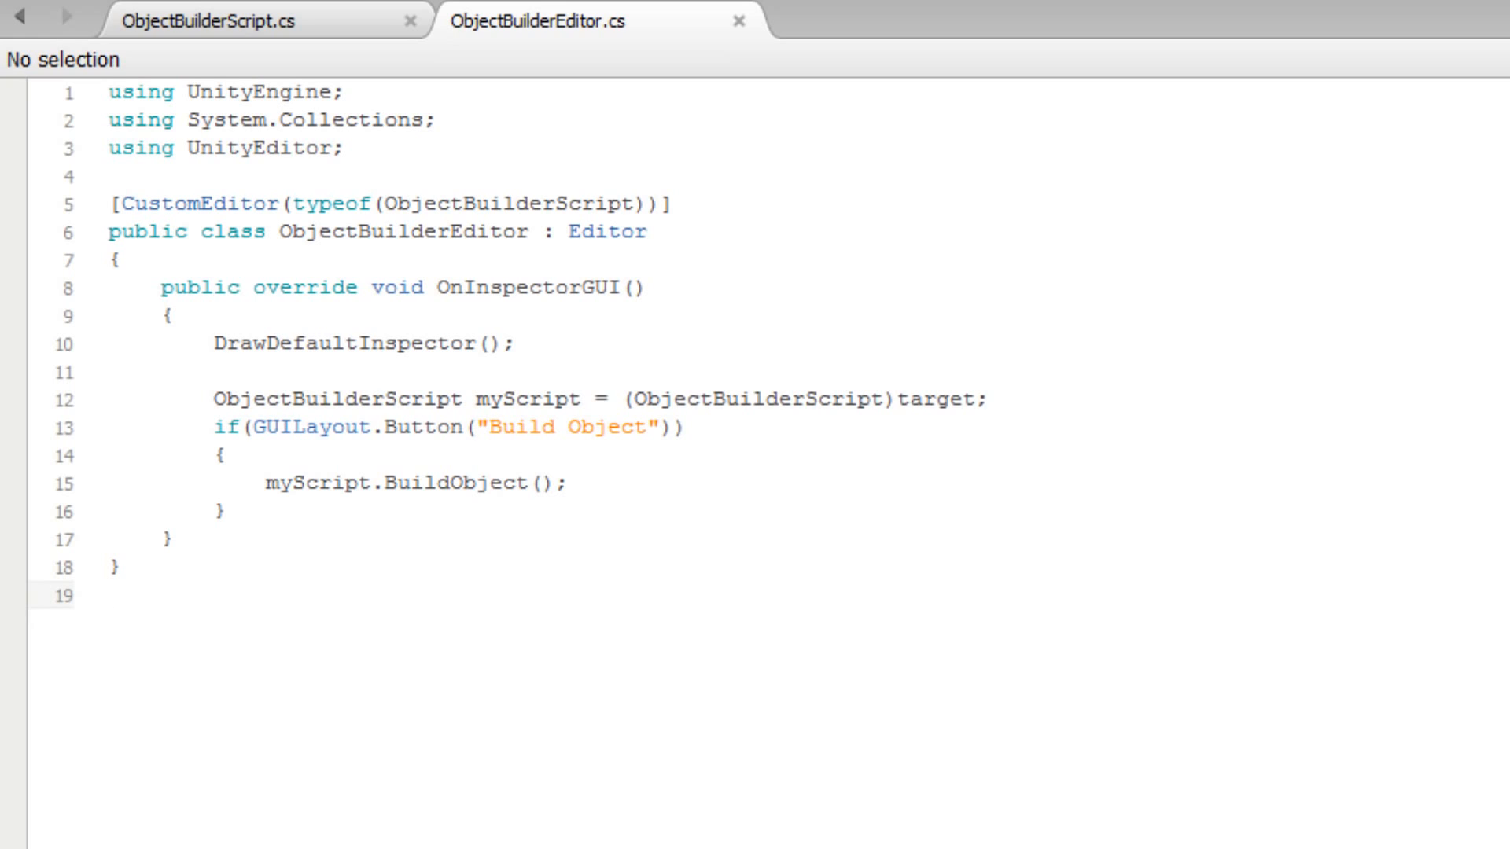
pyautogui.click(109, 595)
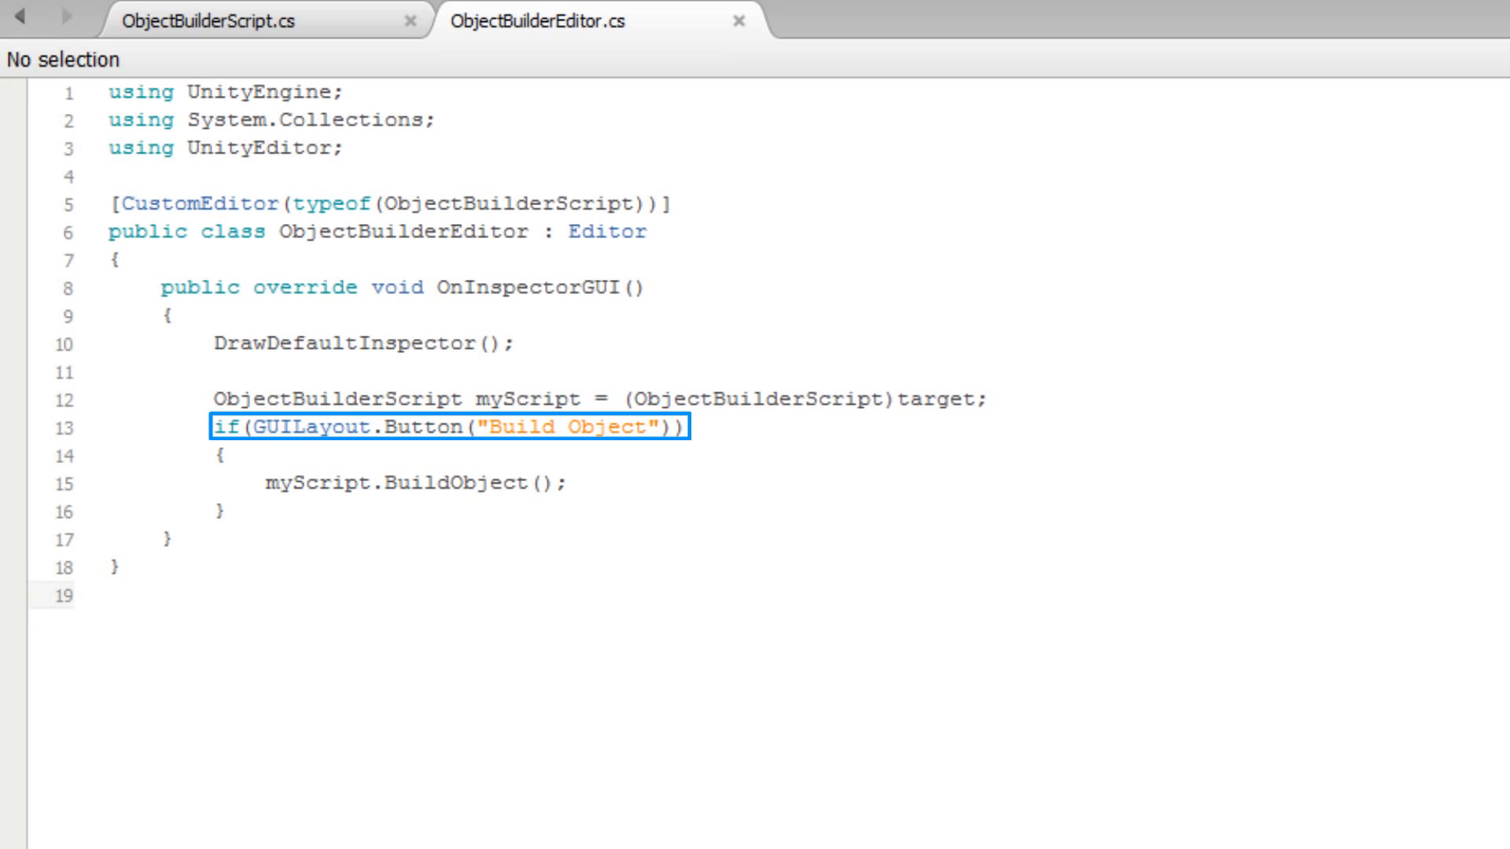
pyautogui.click(108, 596)
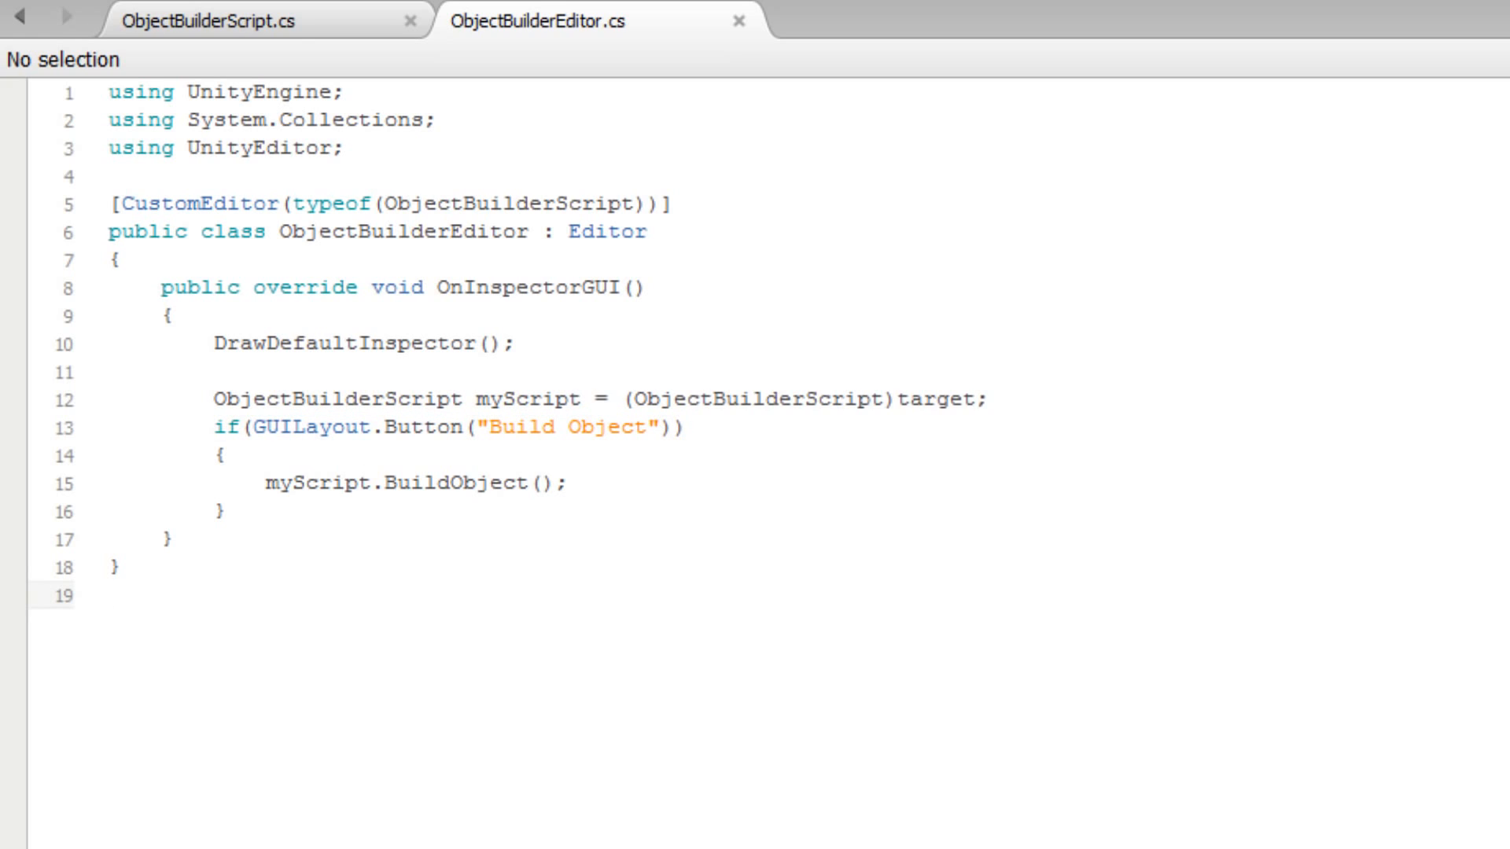
pyautogui.click(111, 596)
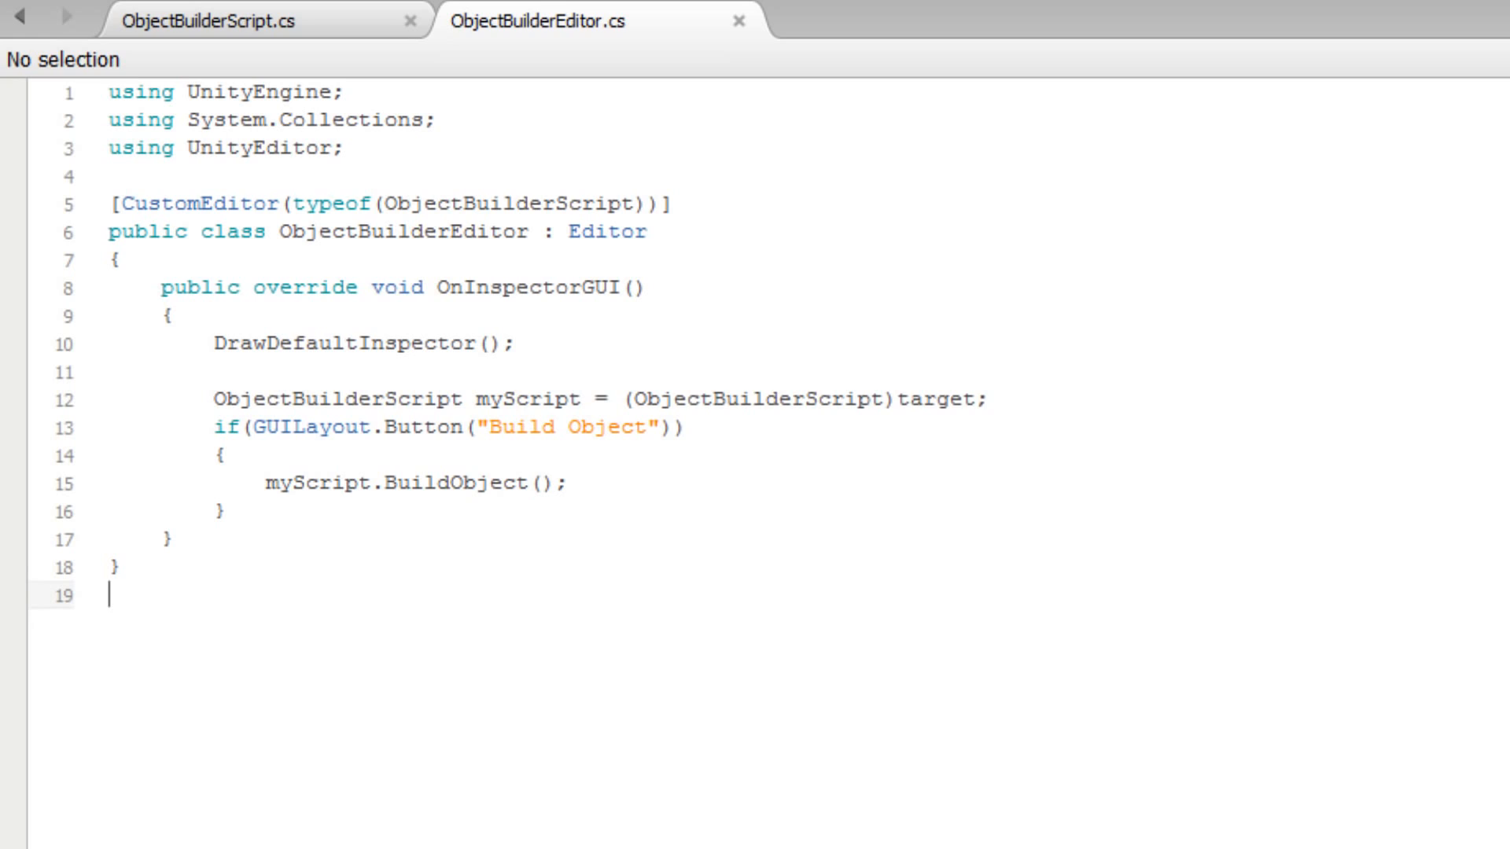
pyautogui.doubleClick(414, 481)
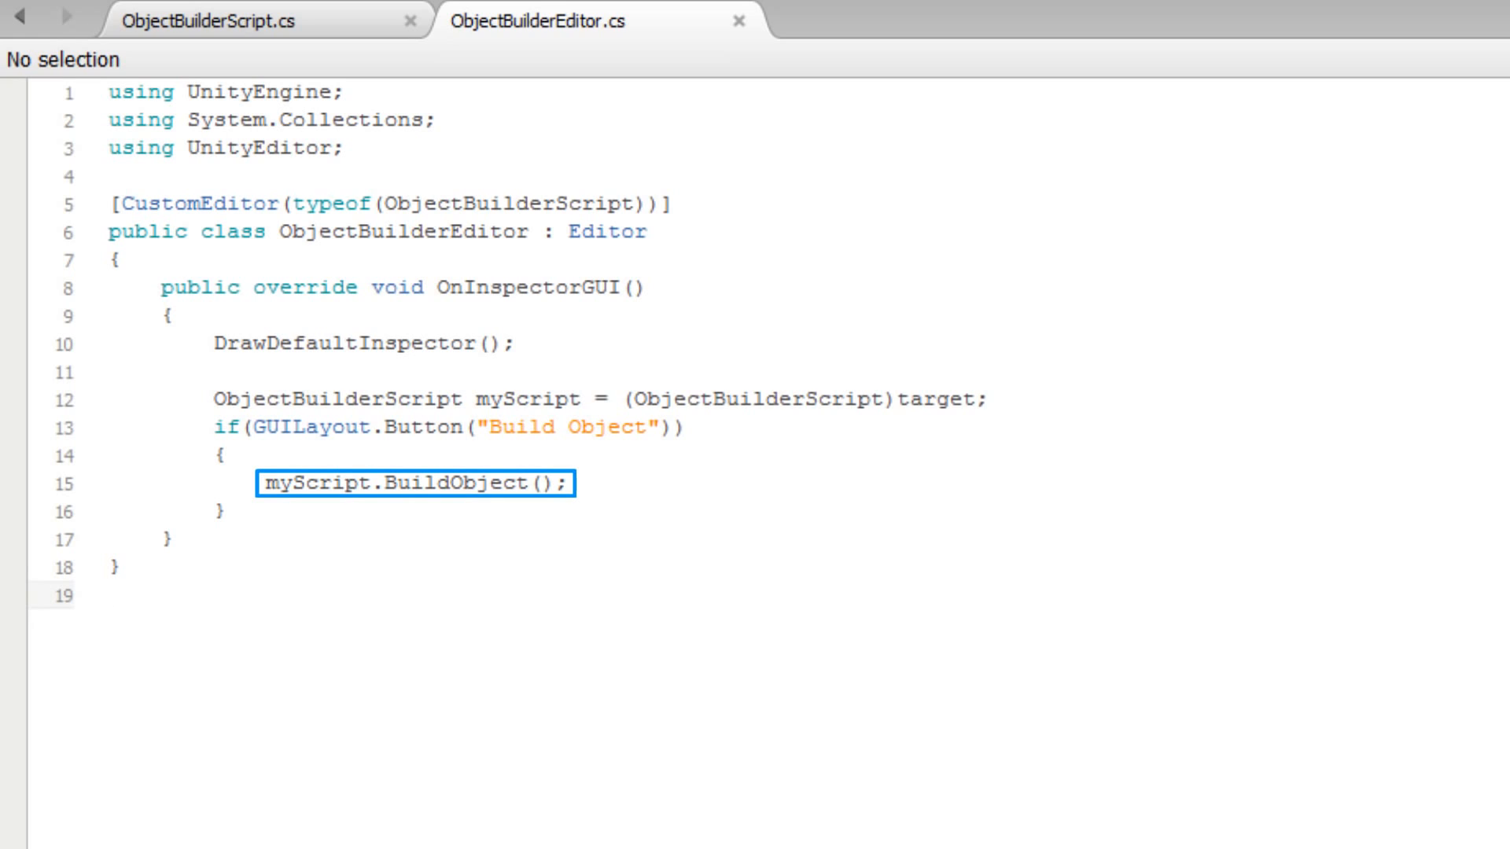
pyautogui.click(111, 609)
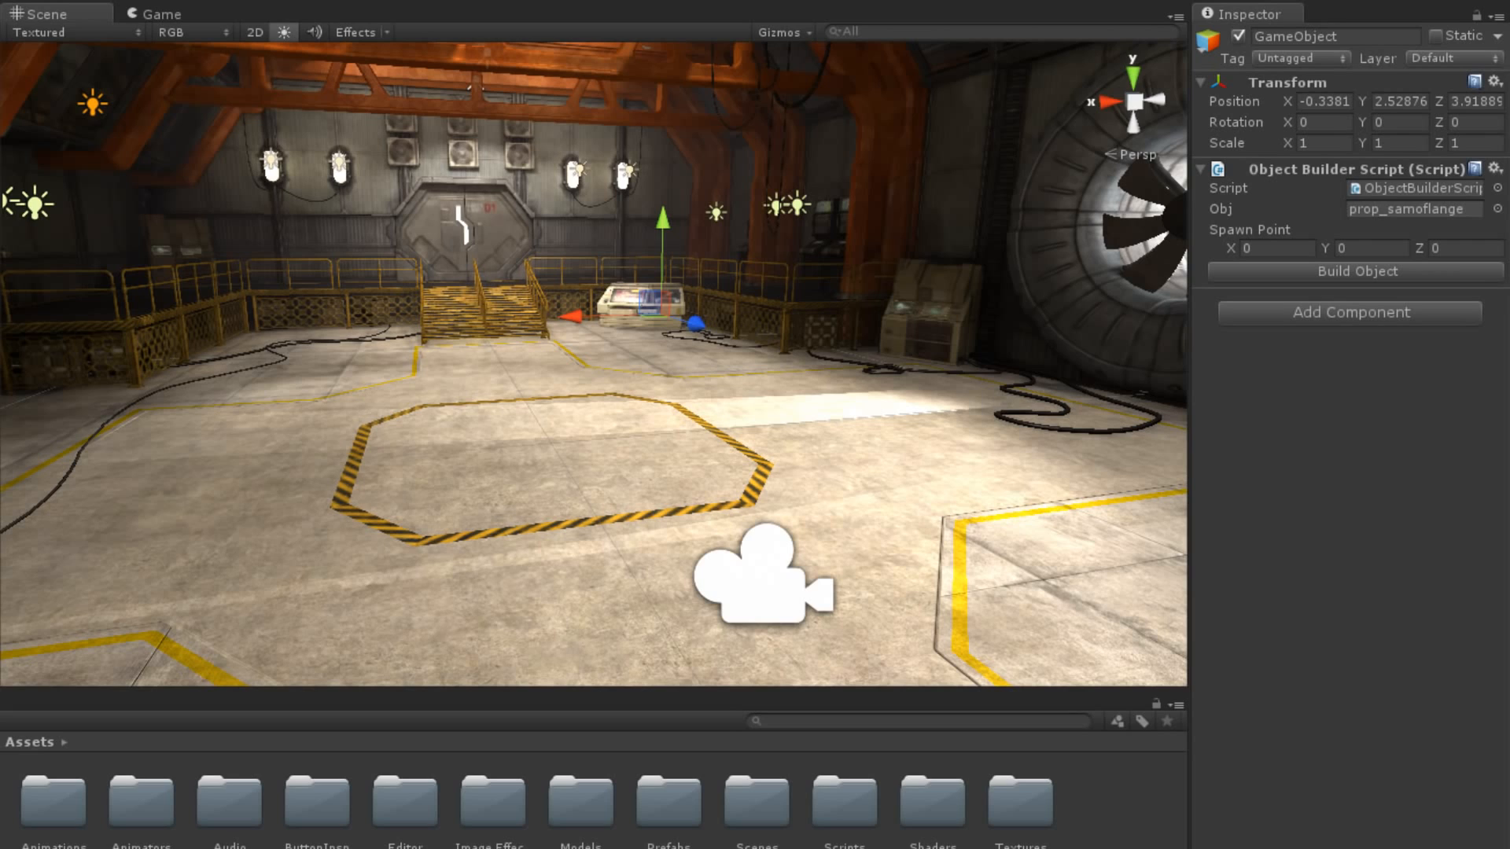
# Step: Spawn a prop_samoflange orb at Spawn Point 0,0,0 using the Build Object button
pyautogui.click(1347, 271)
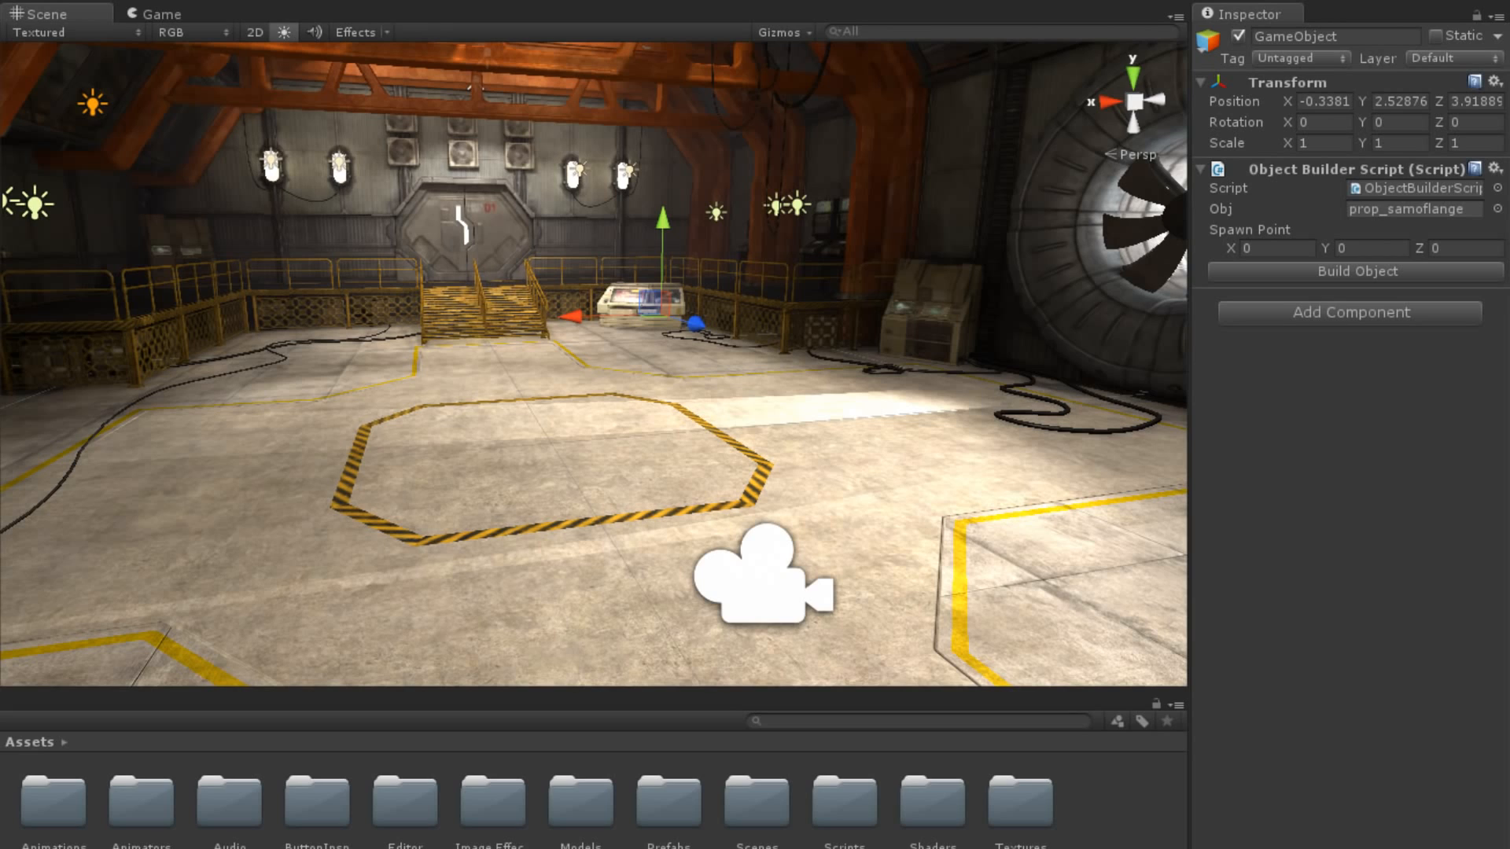
pyautogui.click(1346, 271)
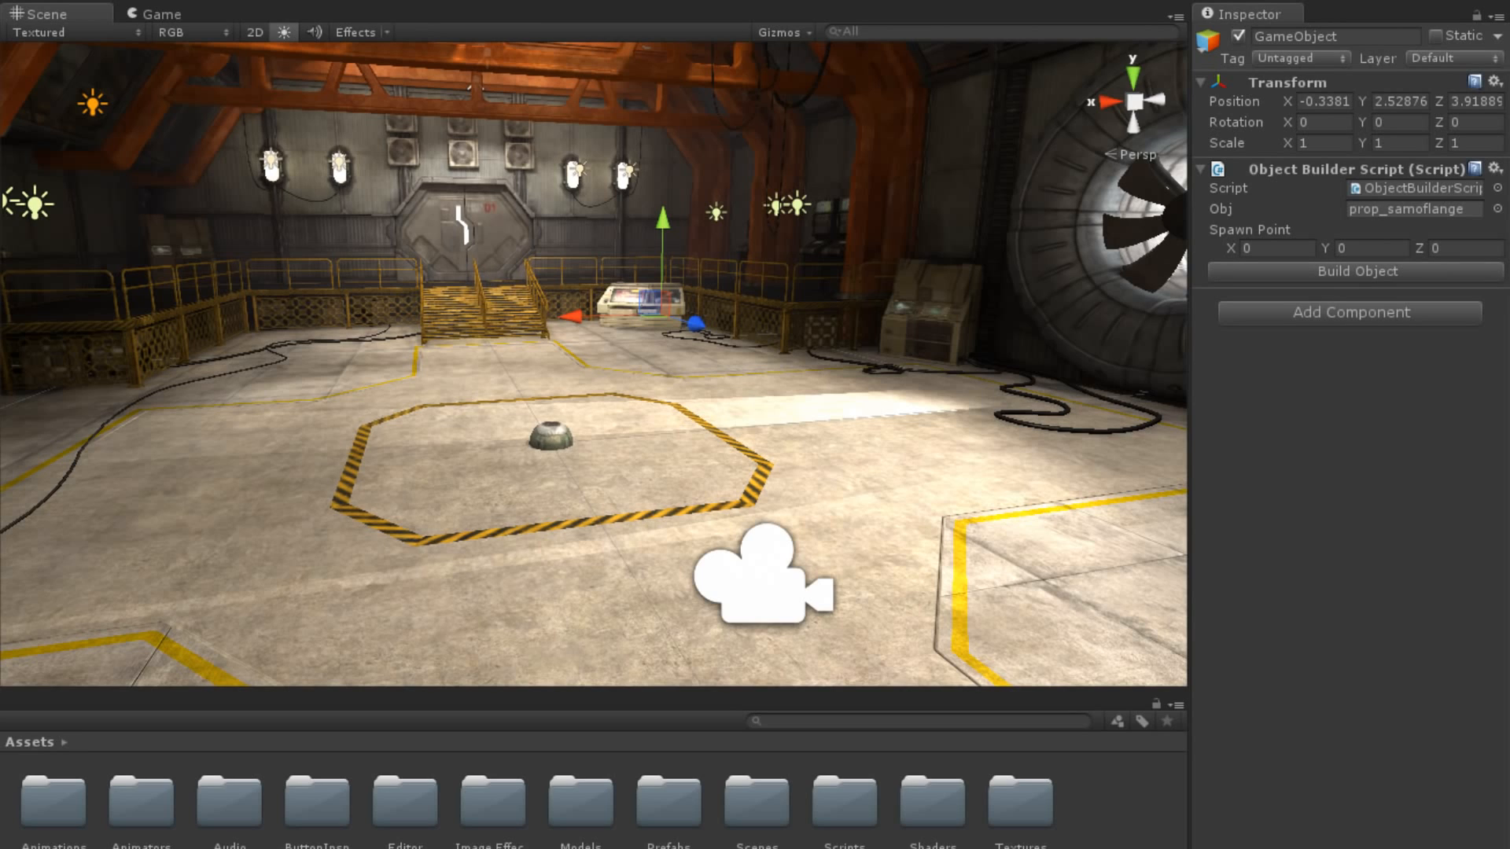
pyautogui.click(549, 438)
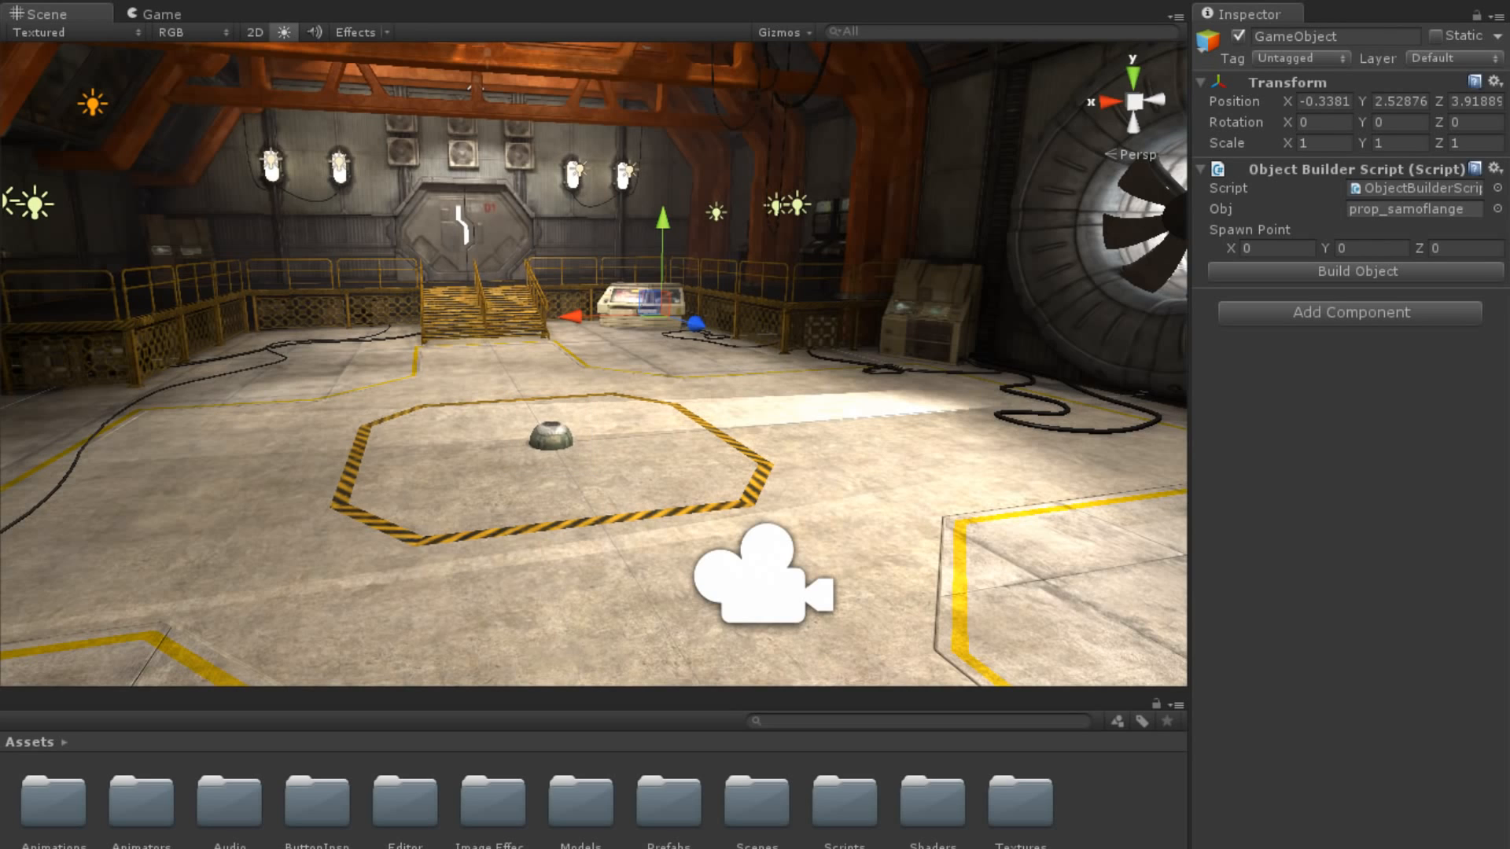
pyautogui.click(1275, 249)
pyautogui.write('1')
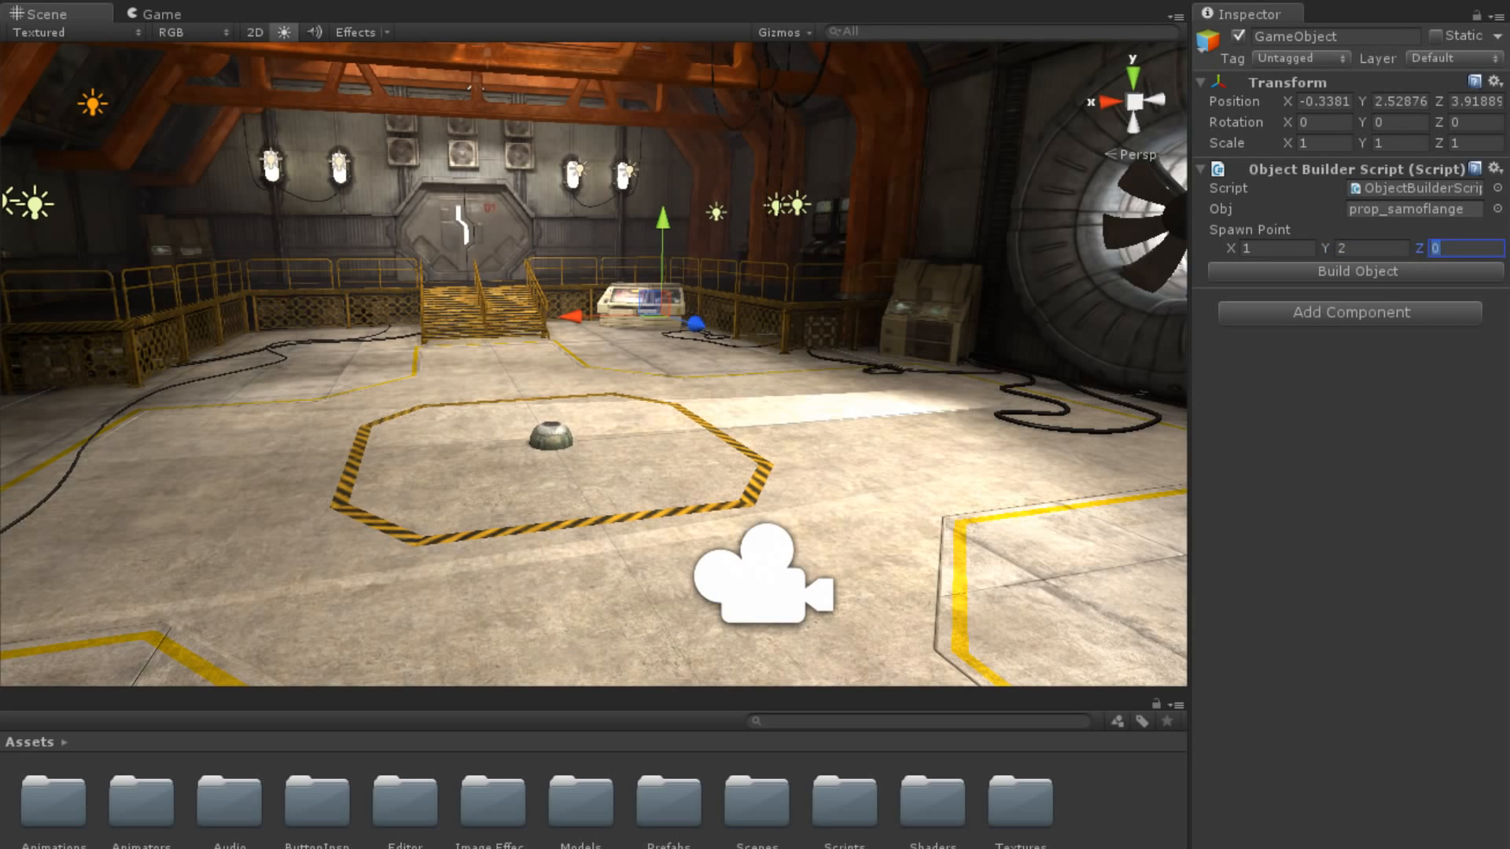
# Step: Spawn more orbs by setting the Spawn Point to 1, 2, -5, then X to -2
pyautogui.write('2')
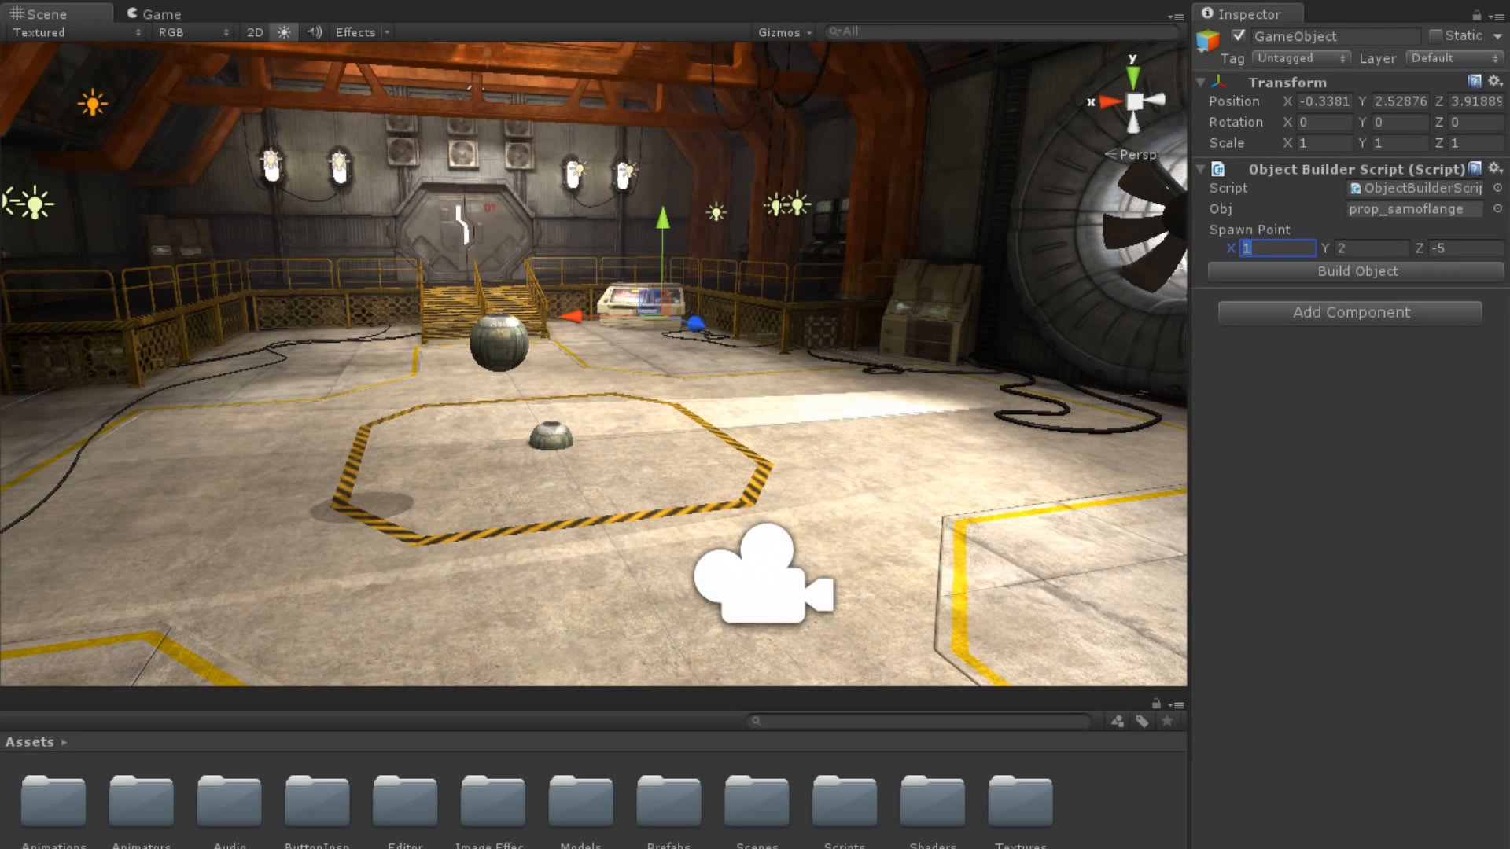
pyautogui.write('-2')
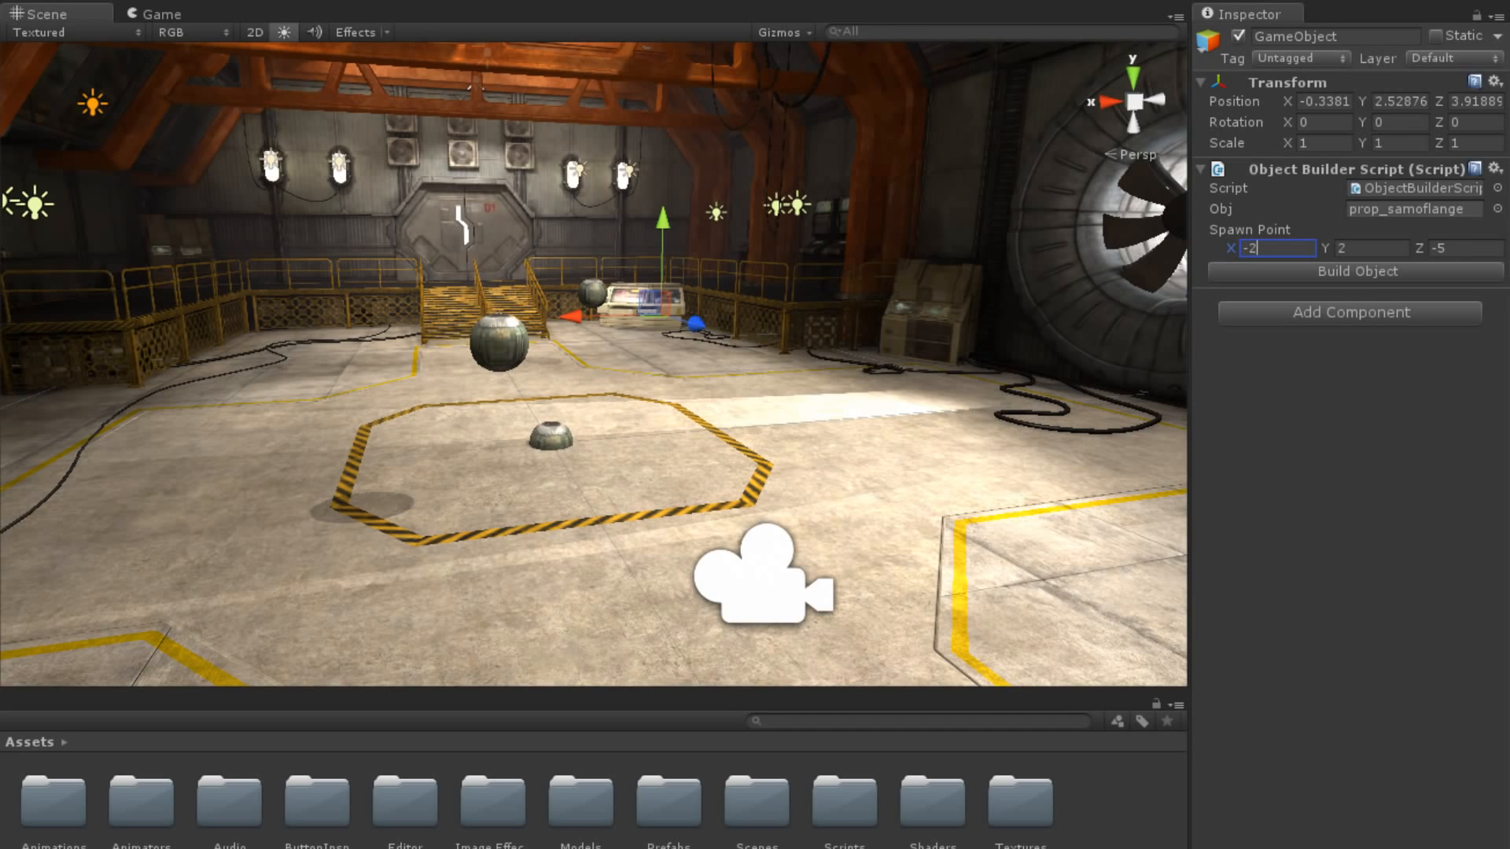